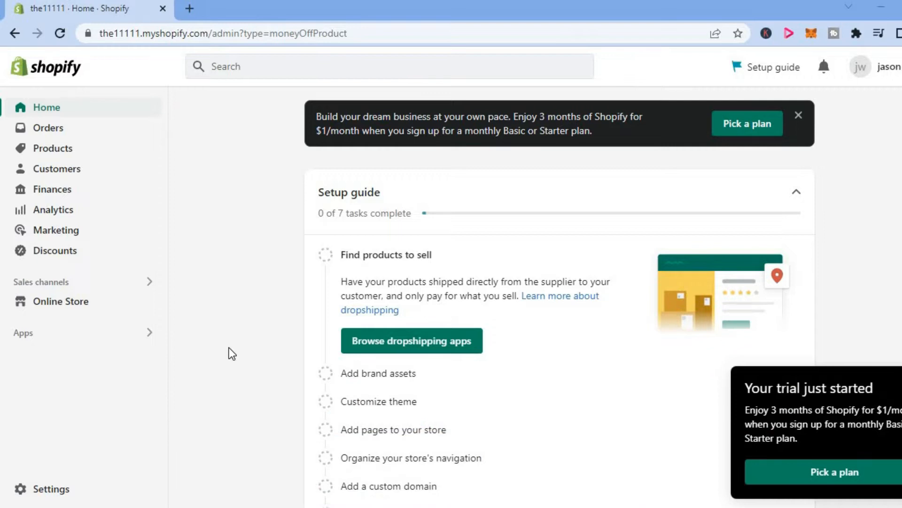
pyautogui.moveTo(36, 476)
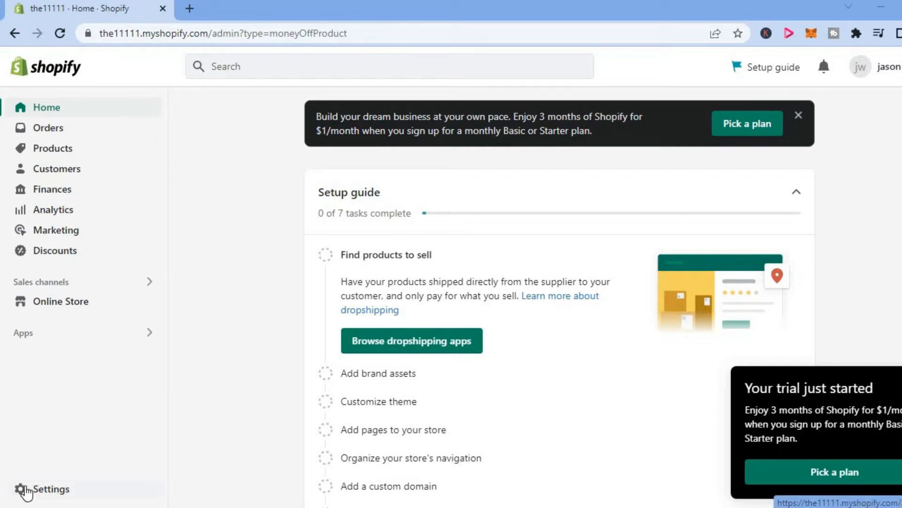
# - Open the store settings from the home page sidebar
pyautogui.click(51, 489)
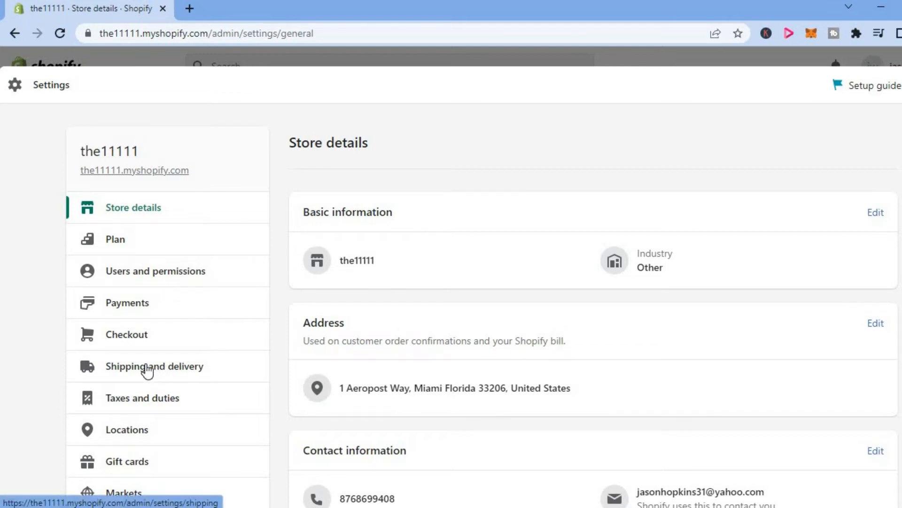
# - Open local delivery settings for the 1 Aeropost Way location under Shipping and delivery
pyautogui.click(154, 366)
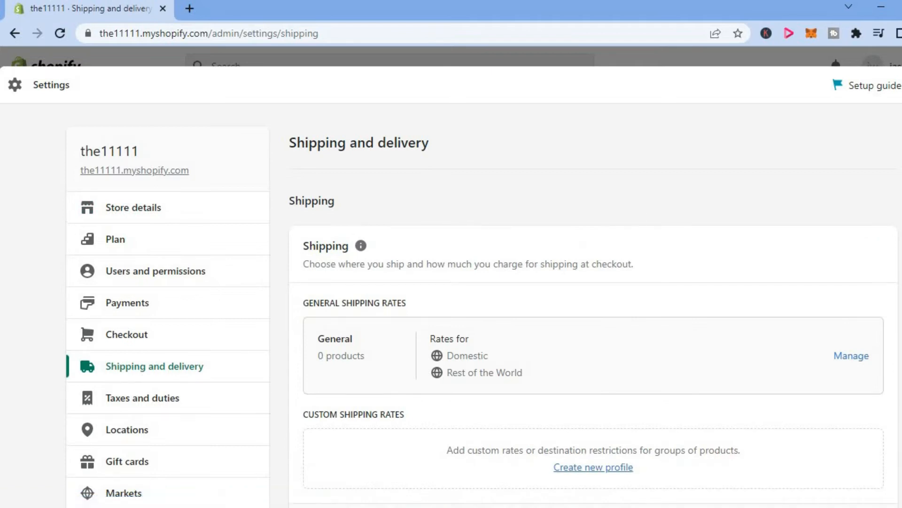
pyautogui.scroll(-3)
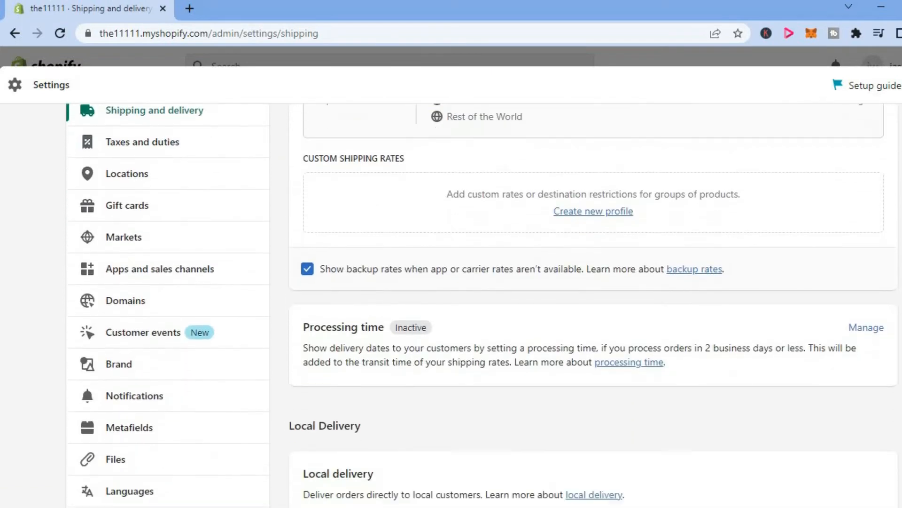
pyautogui.scroll(-3)
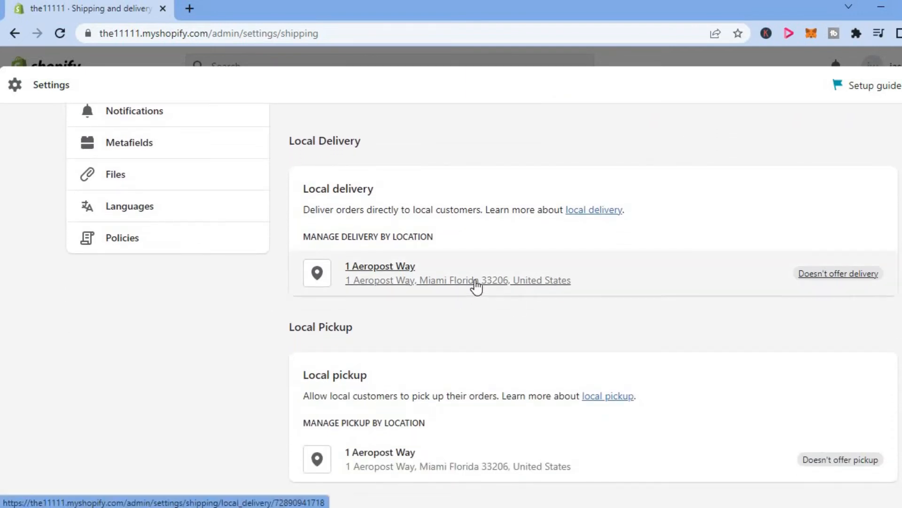
pyautogui.click(379, 266)
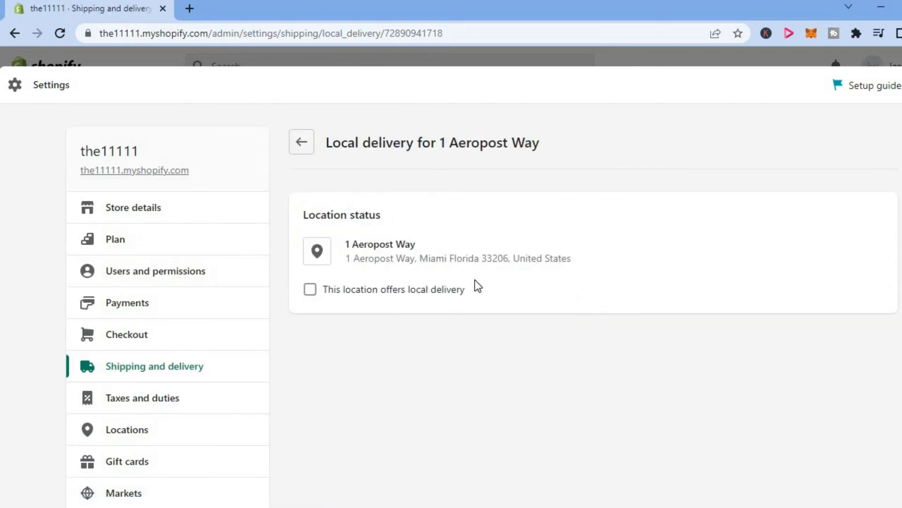
pyautogui.moveTo(334, 297)
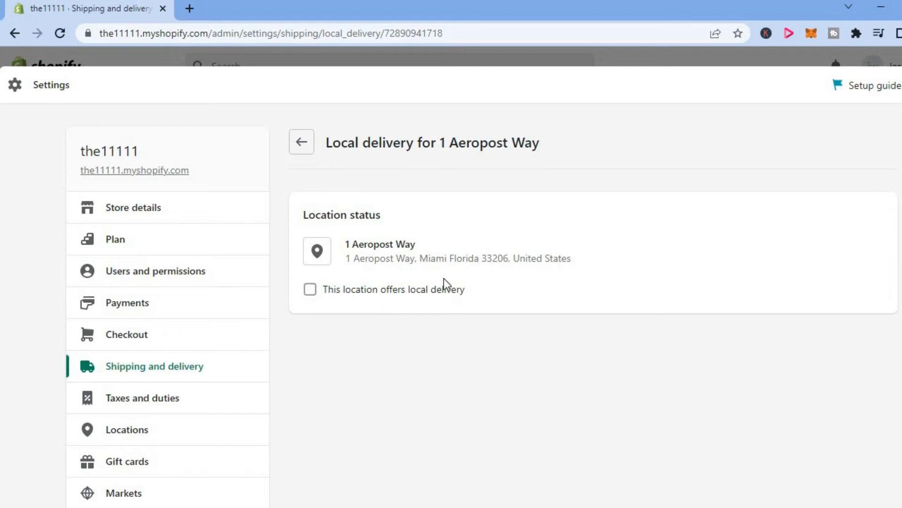
# - Enable local delivery for 1 Aeropost Way, save, and return to Shipping and delivery
pyautogui.click(310, 289)
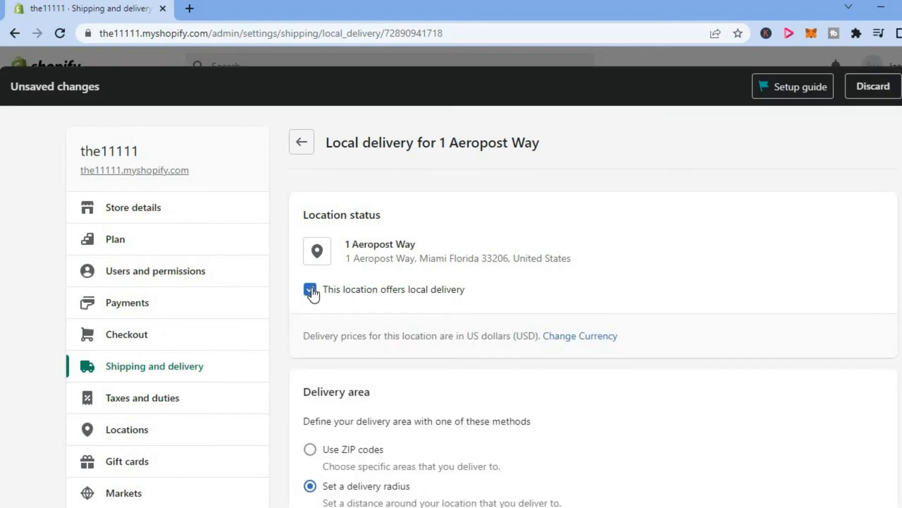
pyautogui.click(309, 289)
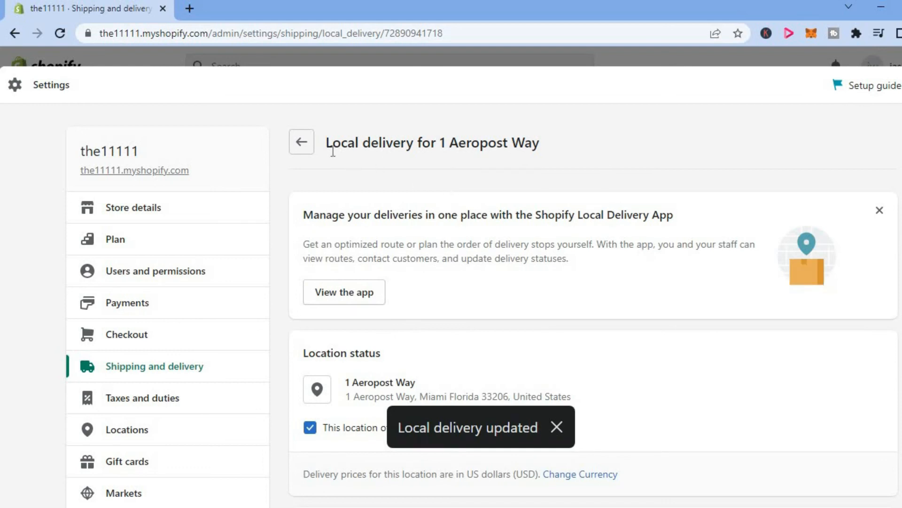
pyautogui.click(300, 142)
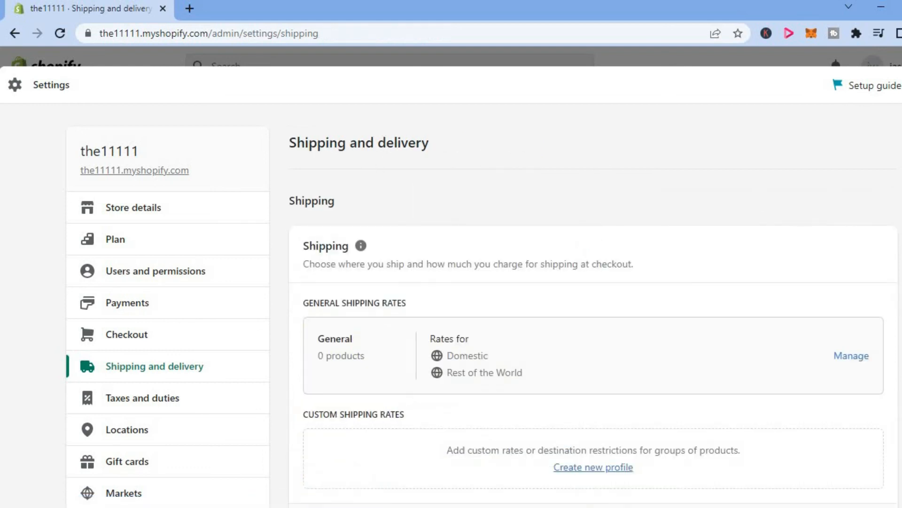
pyautogui.scroll(-3)
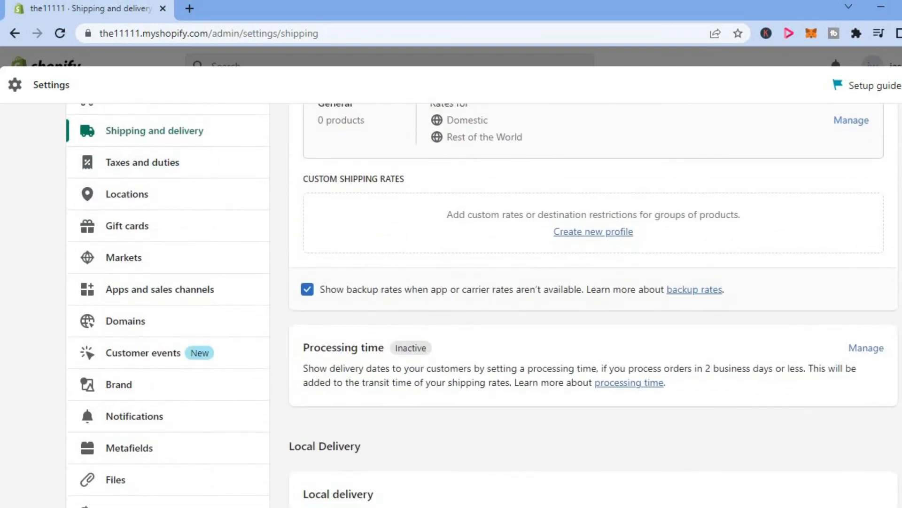
pyautogui.scroll(-3)
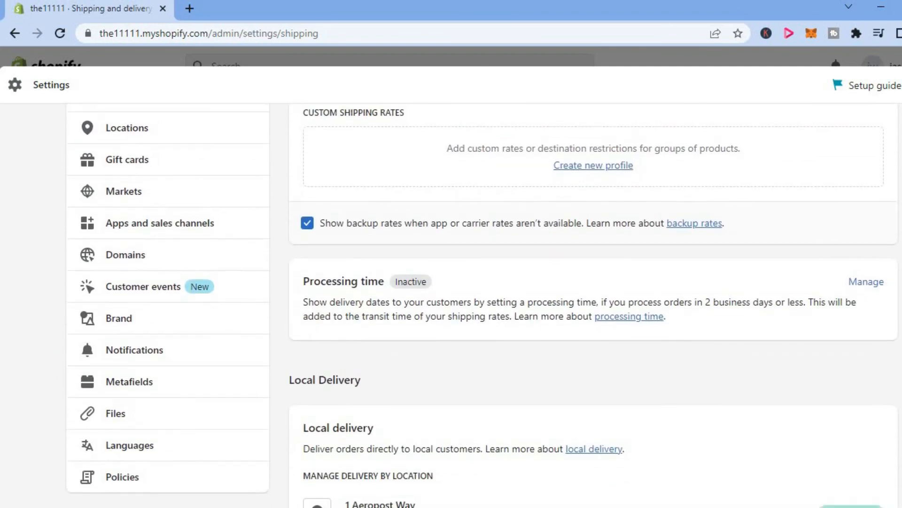